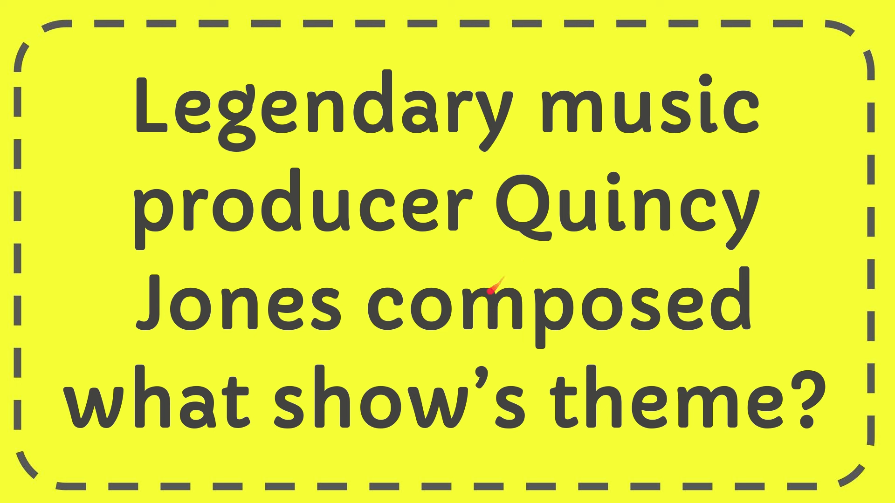
mouse_move(509, 352)
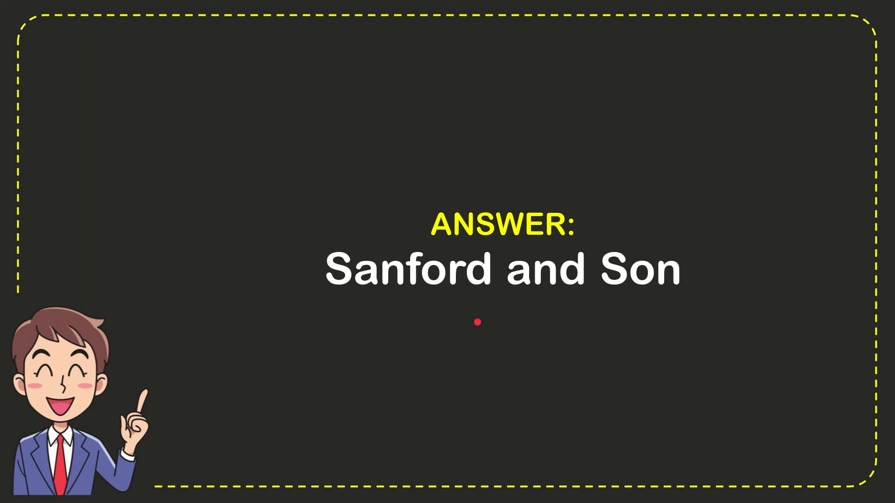
Drag forward to the answer slide revealing 'Sanford and Son' for the Quincy Jones question
left_click_drag(476, 321, 577, 259)
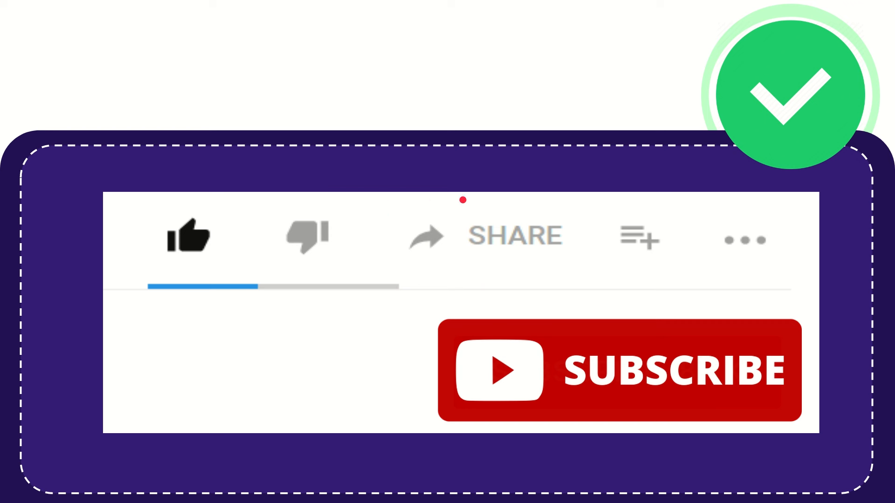
mouse_move(659, 326)
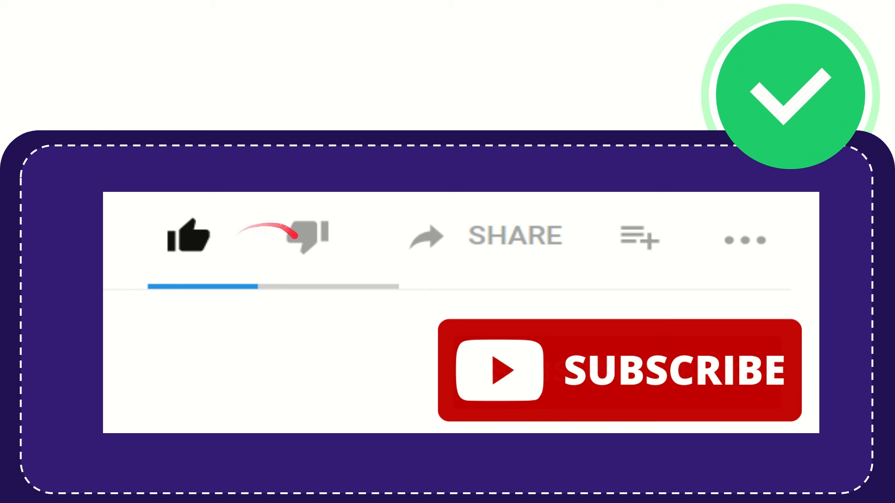
Advance to the outro card with the like and Subscribe buttons, keeping it on screen
left_click(302, 235)
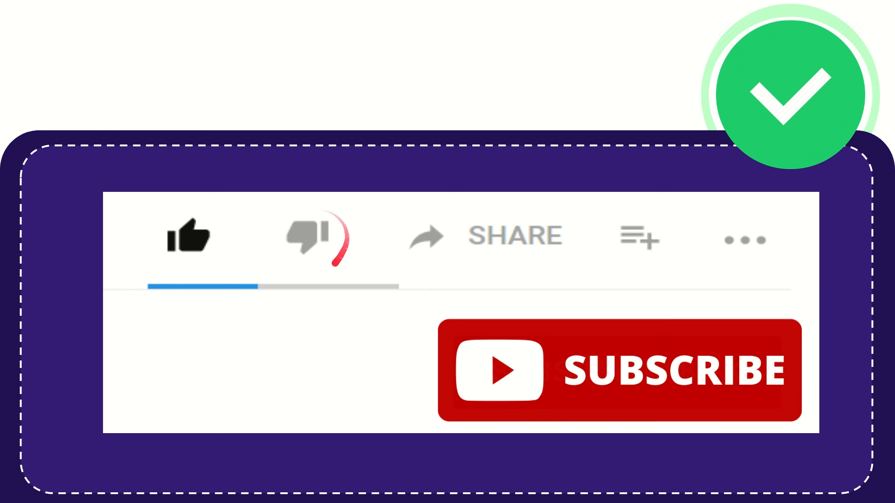
left_click(308, 237)
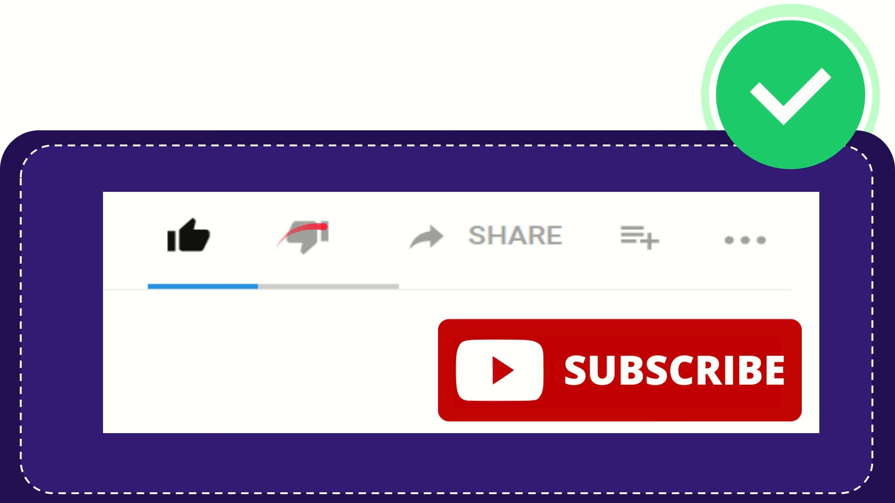
left_click(308, 237)
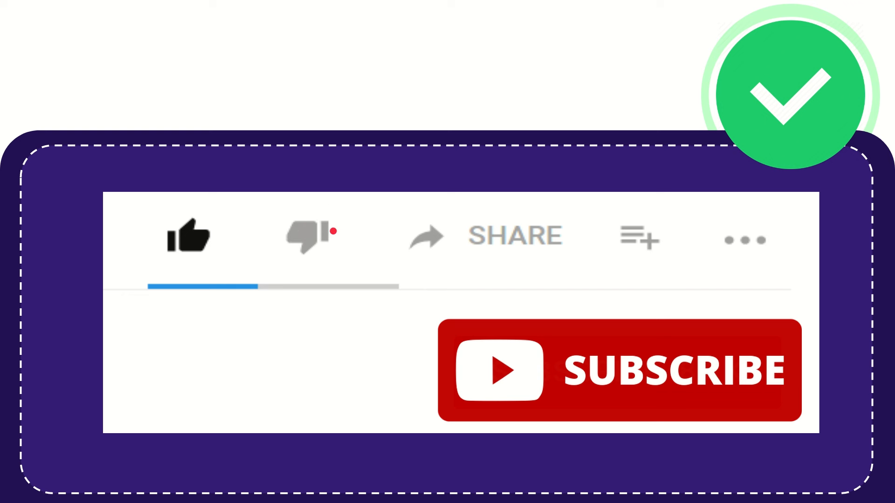
left_click(308, 237)
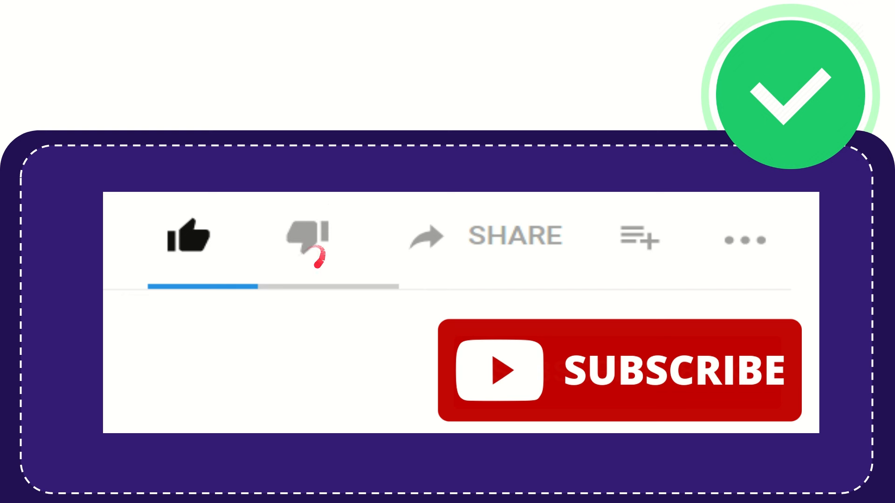